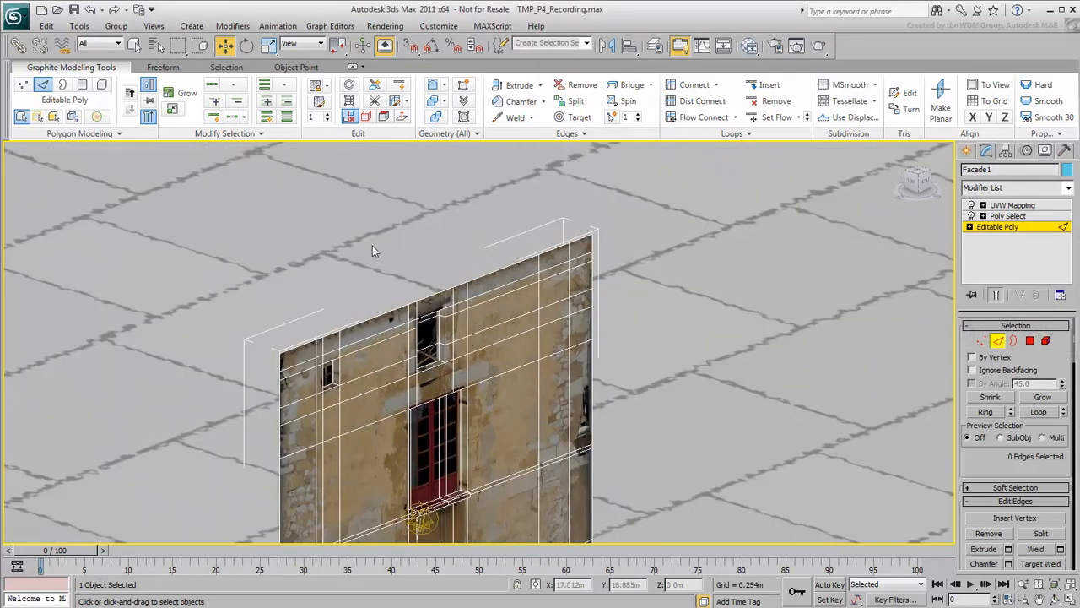
Pick an edge along the top of Facade1 and zoom out to see the whole facade.
click(431, 287)
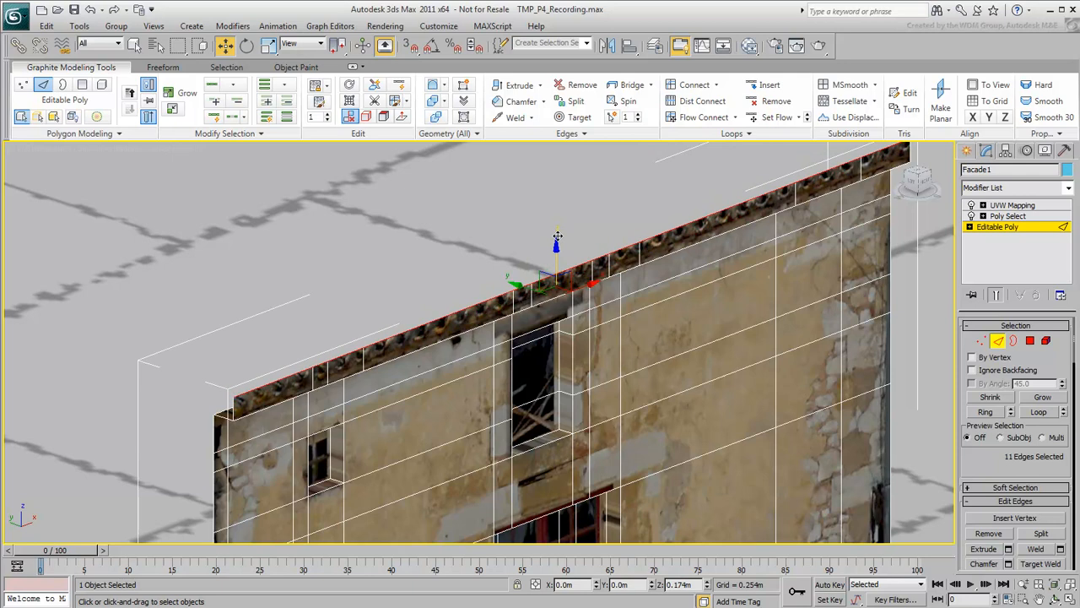
drag(556, 279, 555, 244)
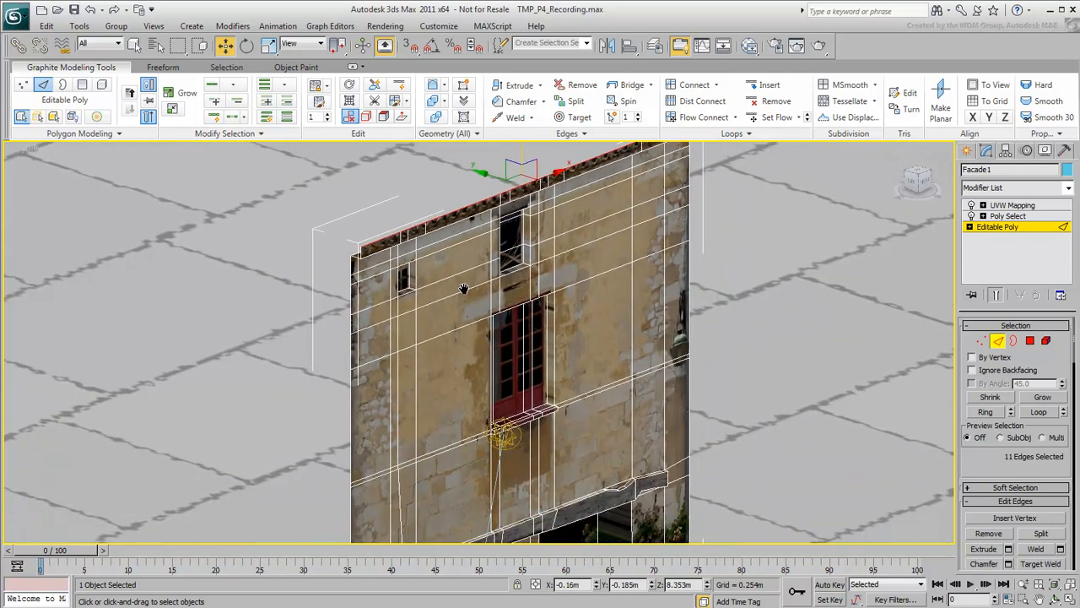
click(63, 84)
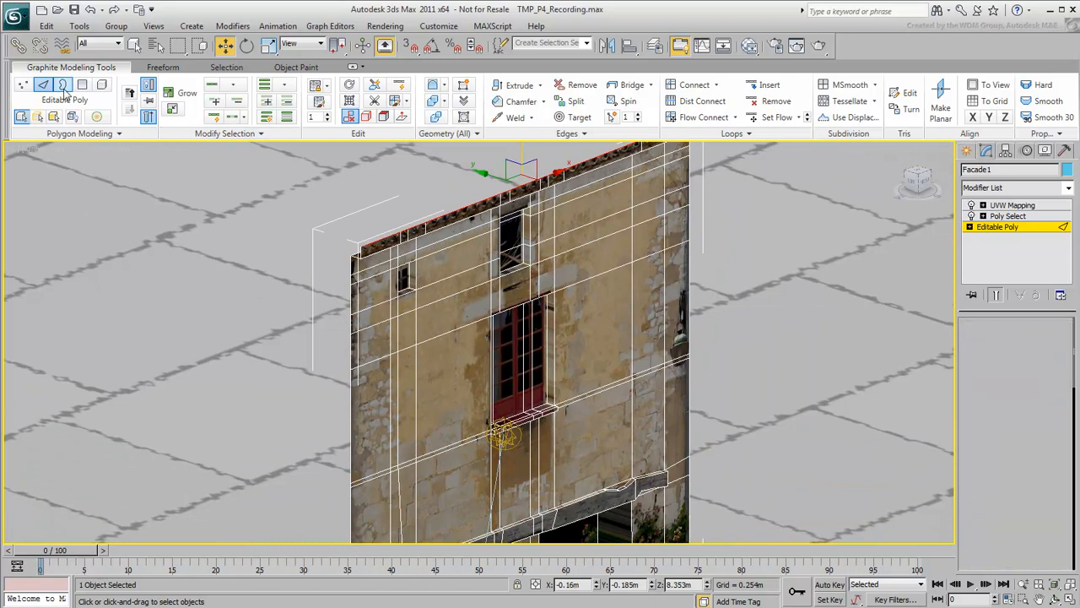
Select the facade's open border and Shift-drag it back to give the wall thickness.
click(63, 84)
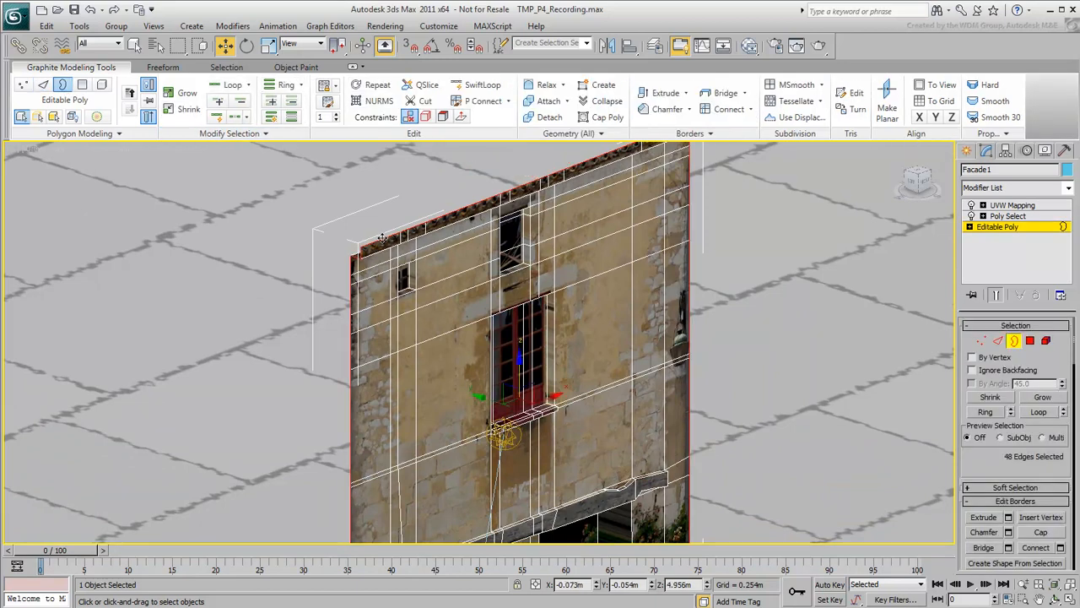
mouse_move(475, 387)
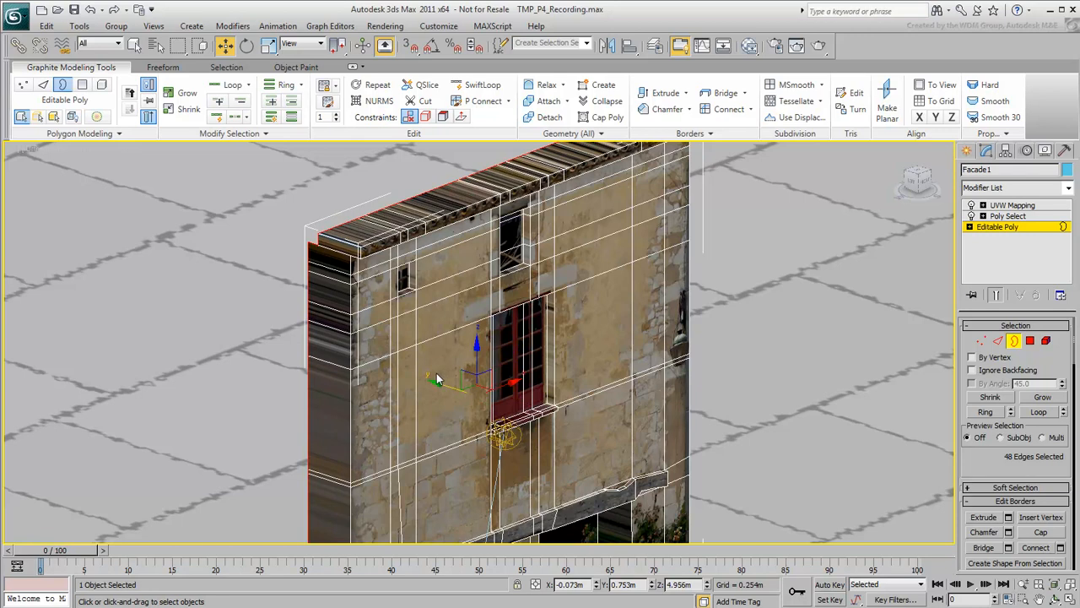
drag(439, 376, 469, 350)
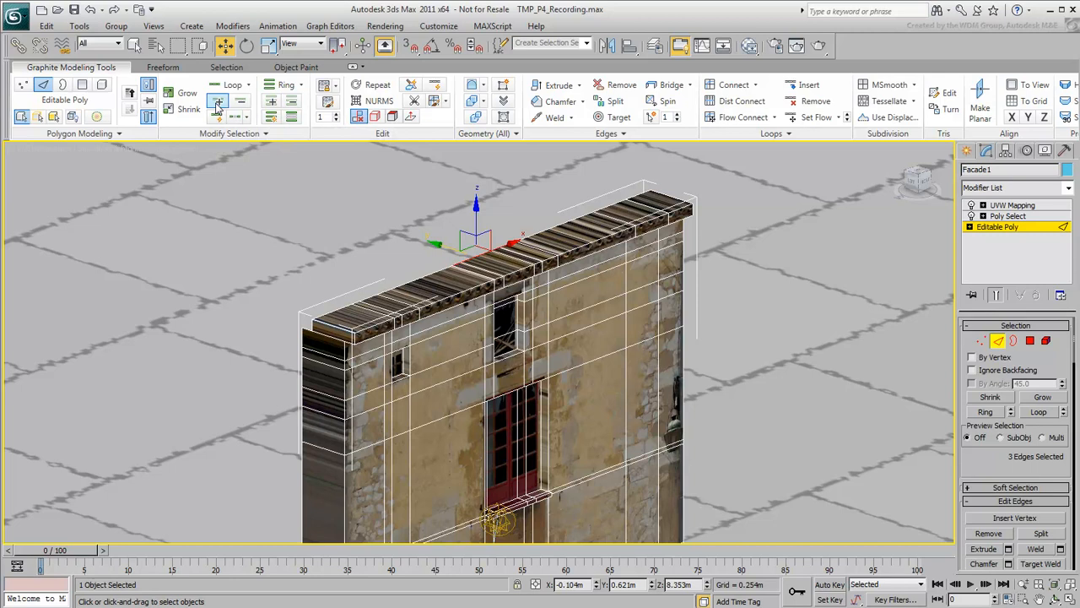
Loop-select the top row of edges along Facade1's roofline.
click(232, 84)
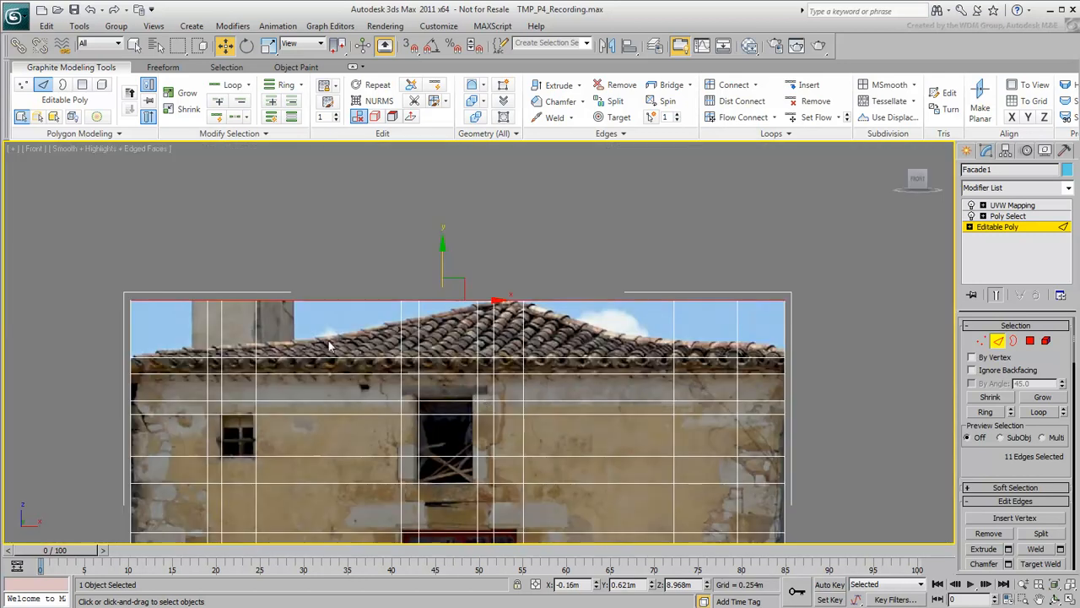
In Vertex mode, lower the top-left corner vertex onto the eaves and pick the peak vertex.
click(981, 340)
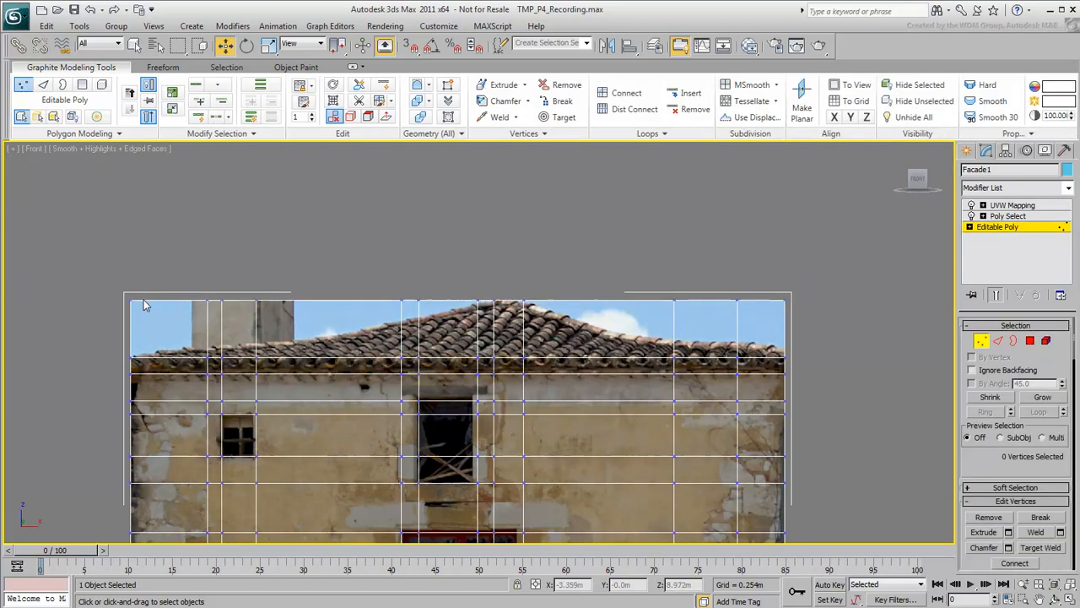
click(131, 361)
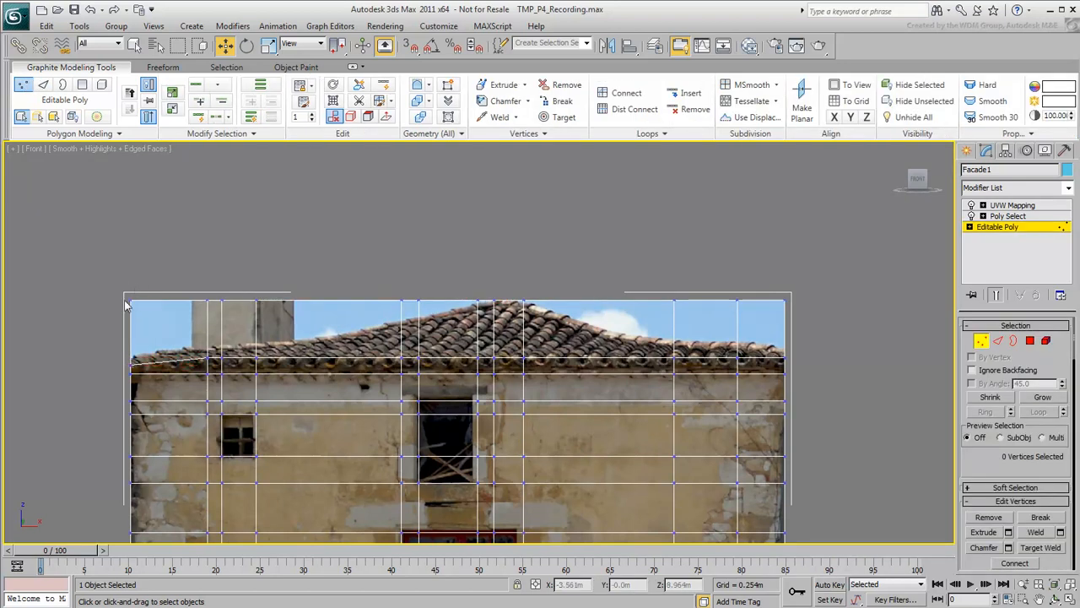
click(206, 295)
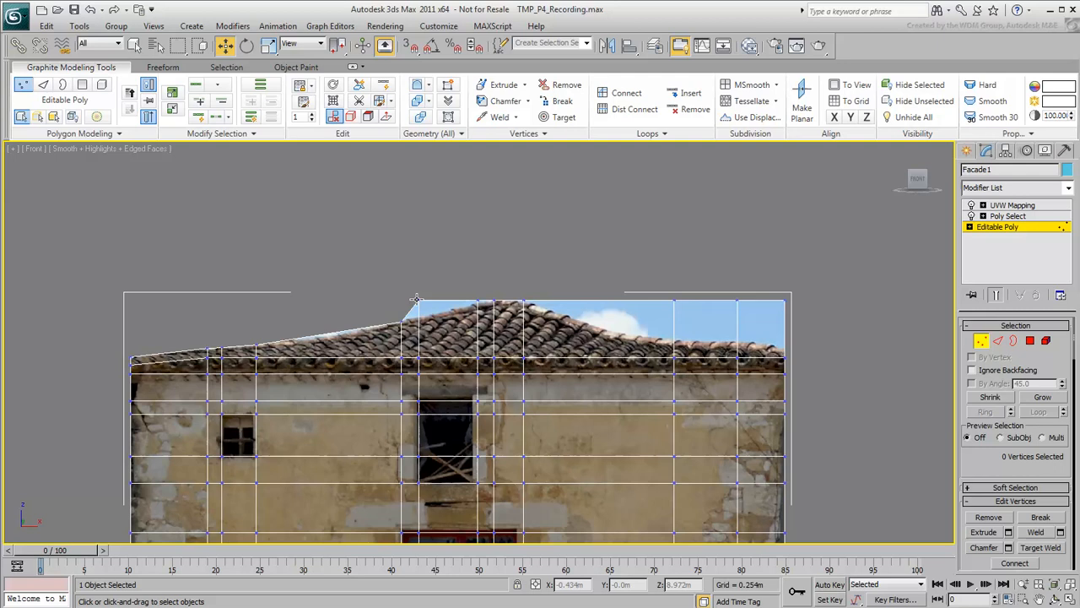
click(524, 302)
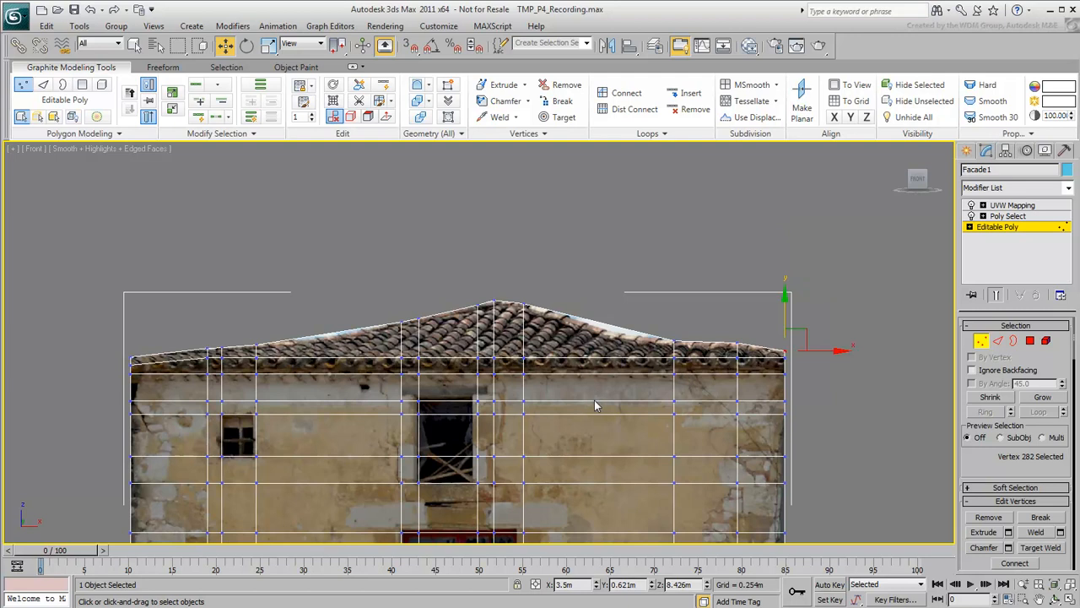
mouse_move(502, 329)
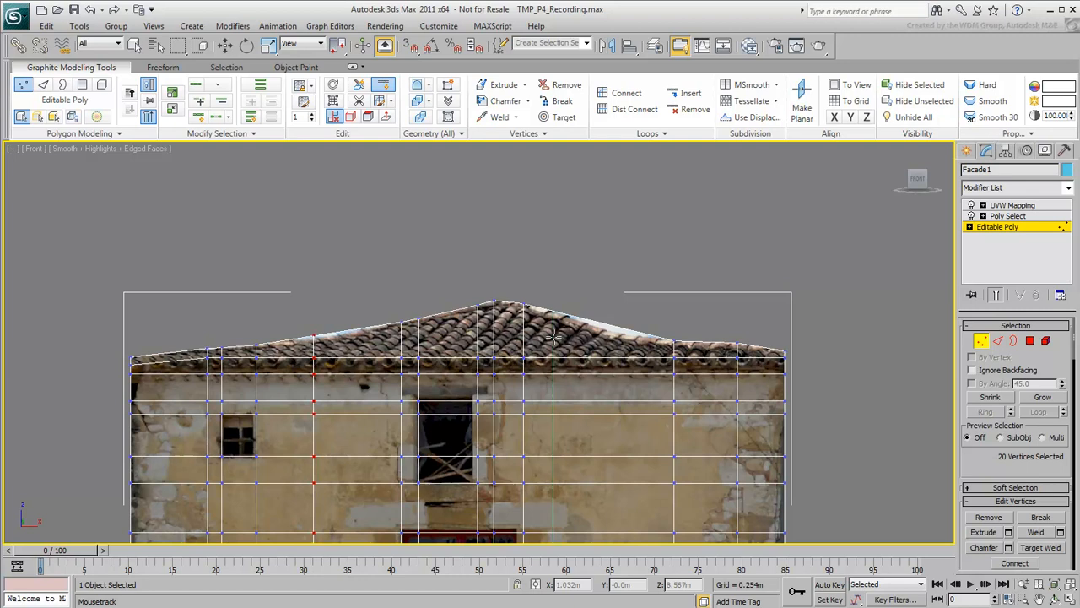
Adjust the middle roof vertices onto the slope and render the Facade1 building.
click(620, 325)
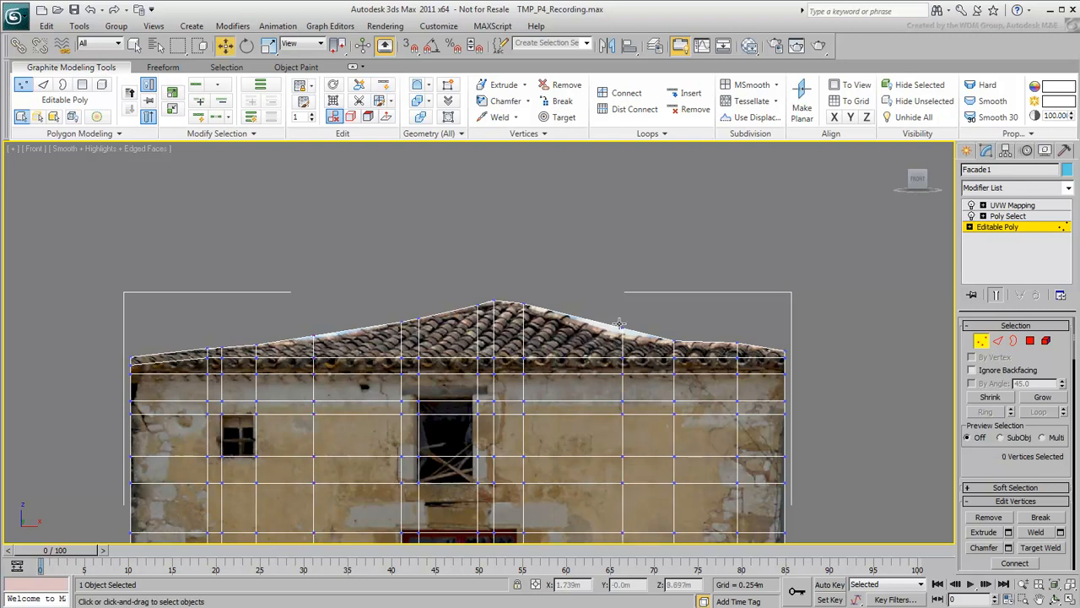
click(622, 329)
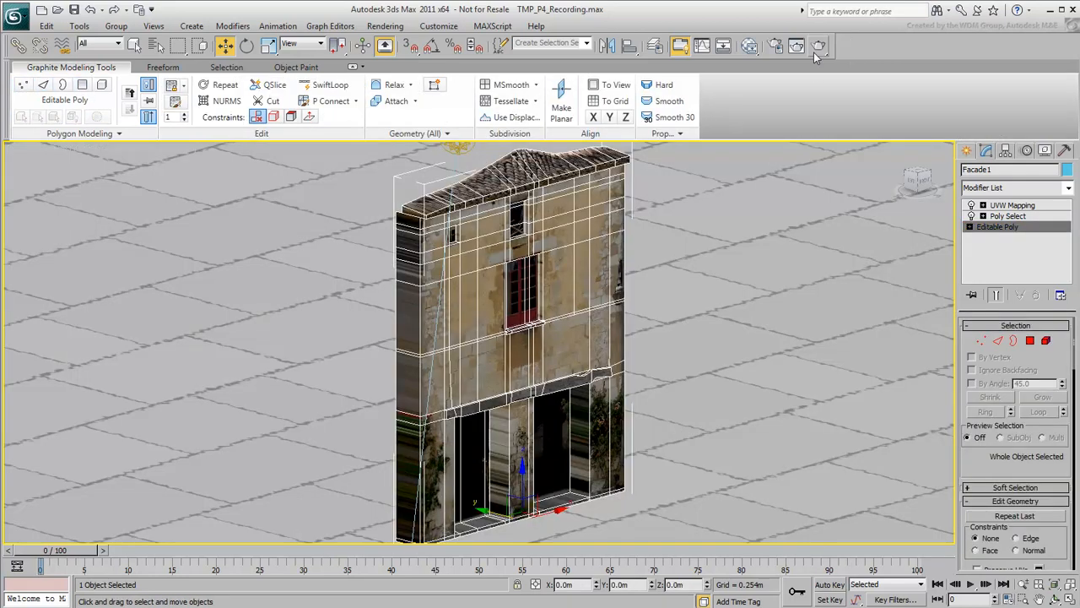
click(817, 46)
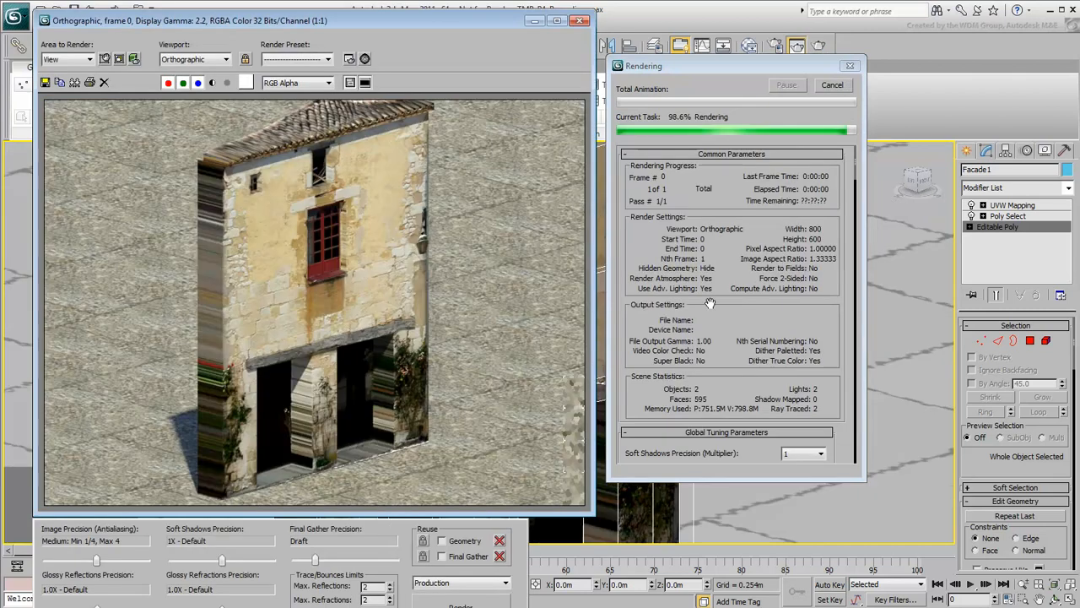